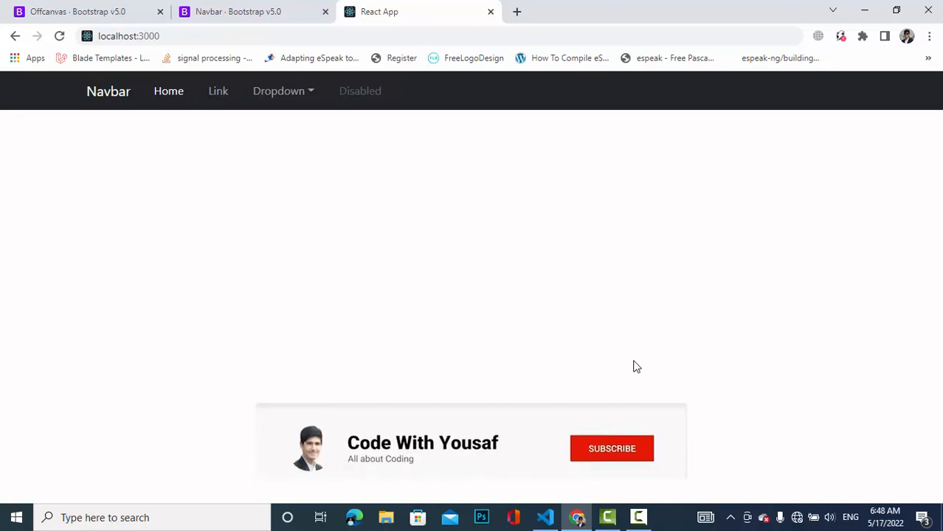
Step: Review the running React app's navbar in Chrome before editing Nav.js
{"action": "left_click", "coordinate": [611, 449]}
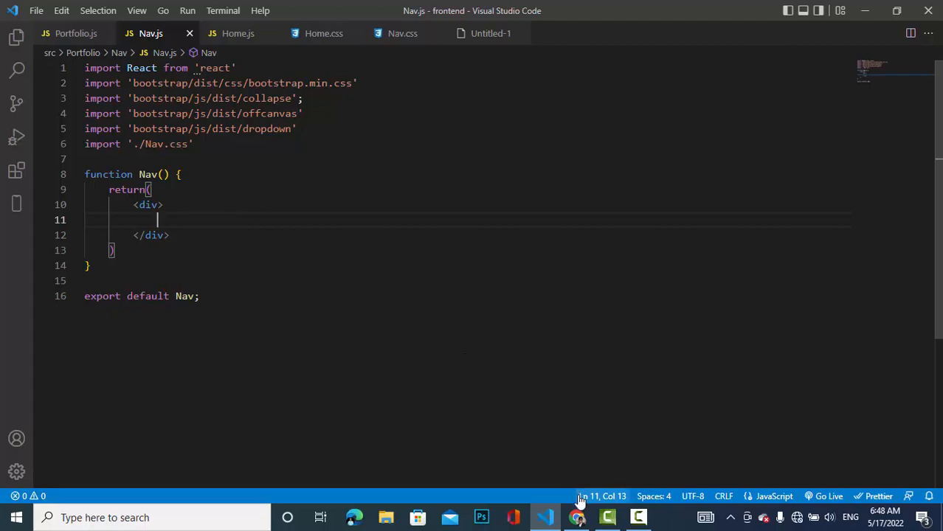
Step: Paste the Bootstrap navbar markup into Nav's div, delete the form d-flex block, and self-close <hr />
{"action": "left_click", "coordinate": [578, 516]}
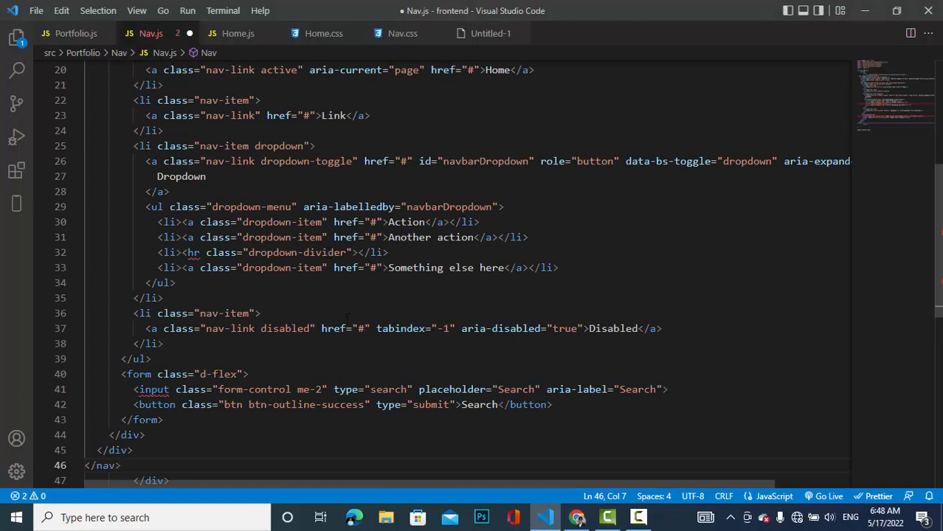
{"action": "left_click_drag", "start_coordinate": [125, 374], "coordinate": [162, 419]}
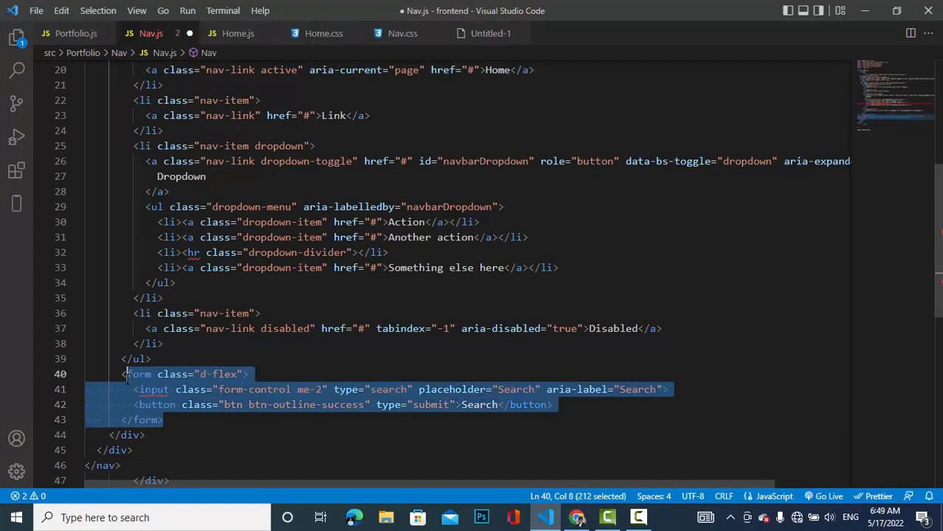
{"action": "key", "text": "Delete"}
{"action": "type", "text": " /"}
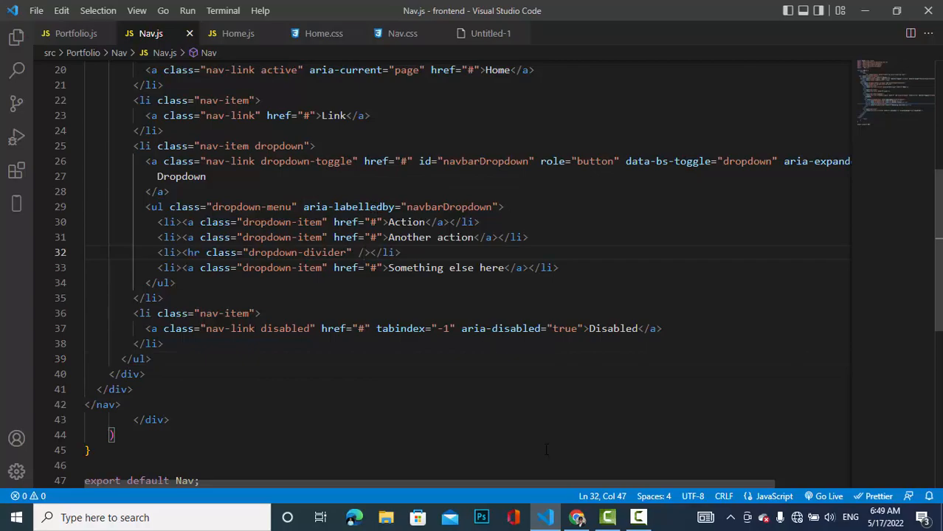
{"action": "left_click", "coordinate": [577, 516]}
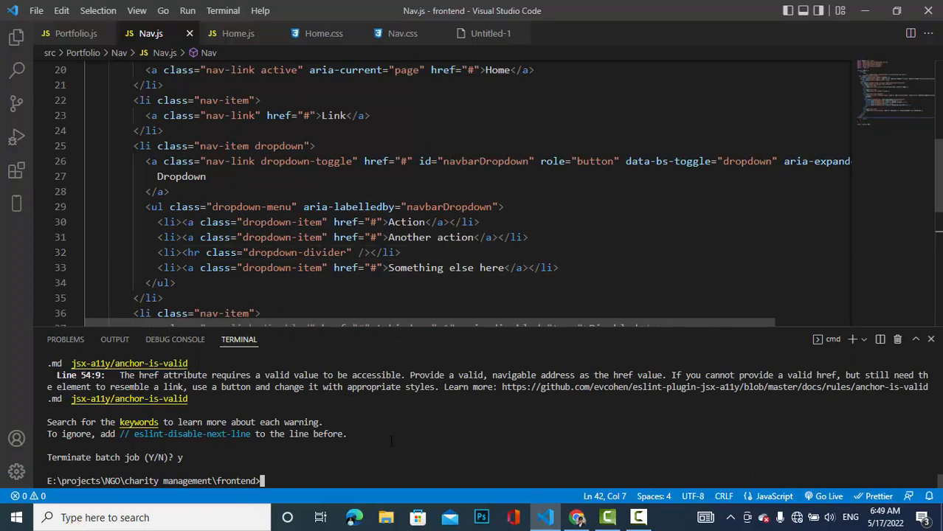
Step: Restart the React dev server with npm start in the integrated terminal
{"action": "type", "text": "npm sta"}
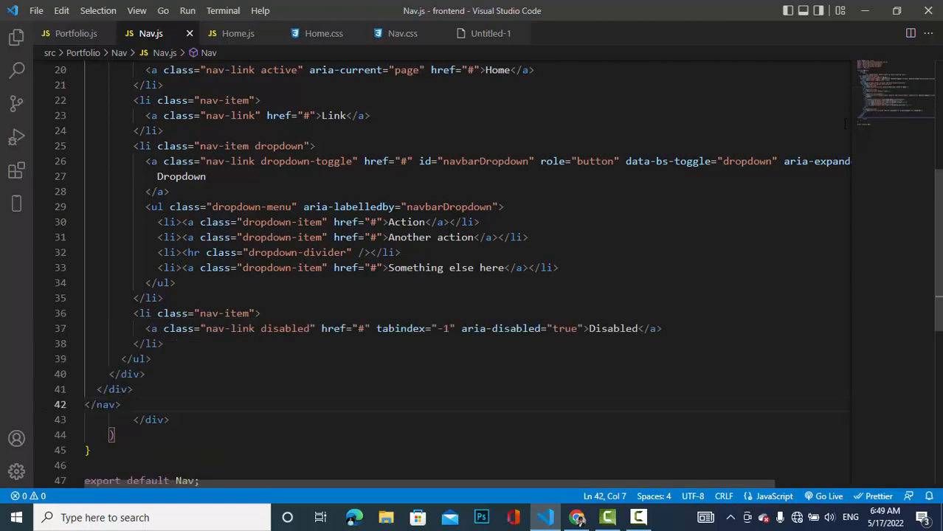
Step: Change navbar-light bg-light to navbar-dark bg-dark and container-fluid to container
{"action": "scroll", "scroll_direction": "up", "scroll_amount": 3}
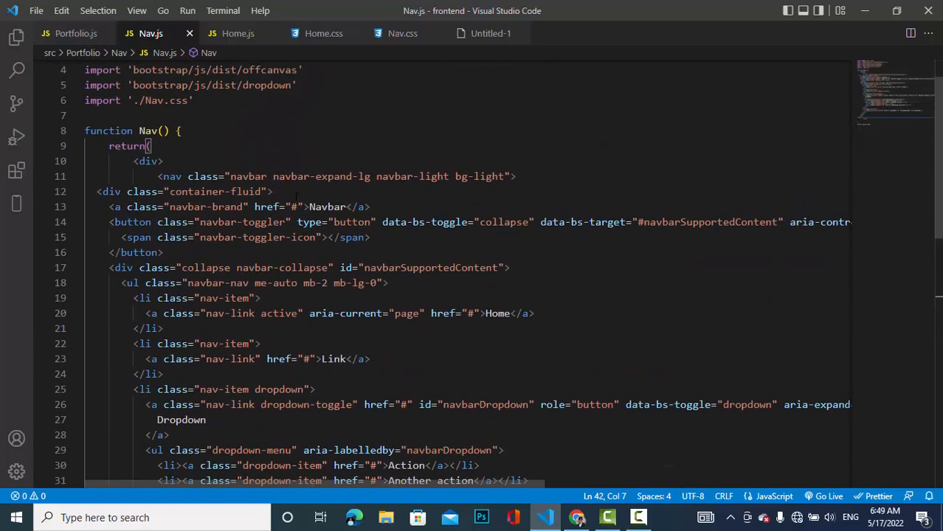
{"action": "key", "text": "BackSpace"}
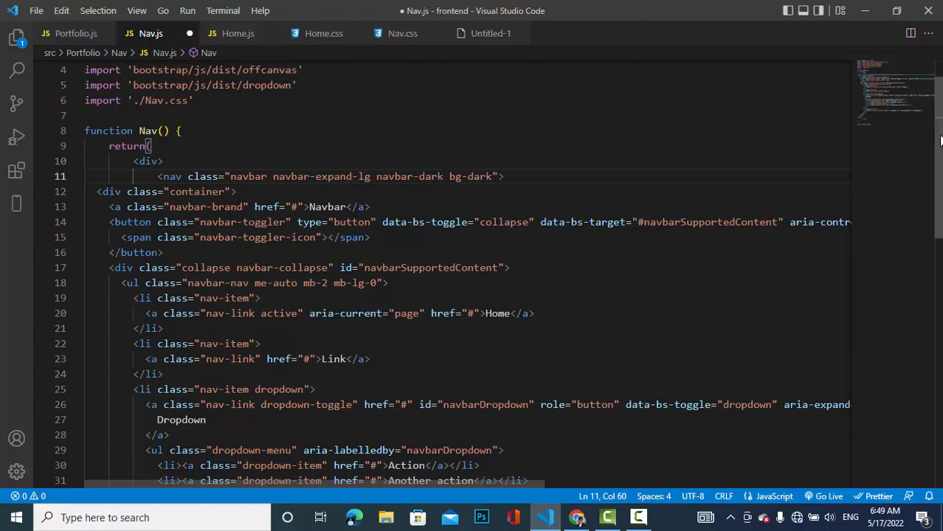
{"action": "scroll", "scroll_direction": "down", "scroll_amount": 3}
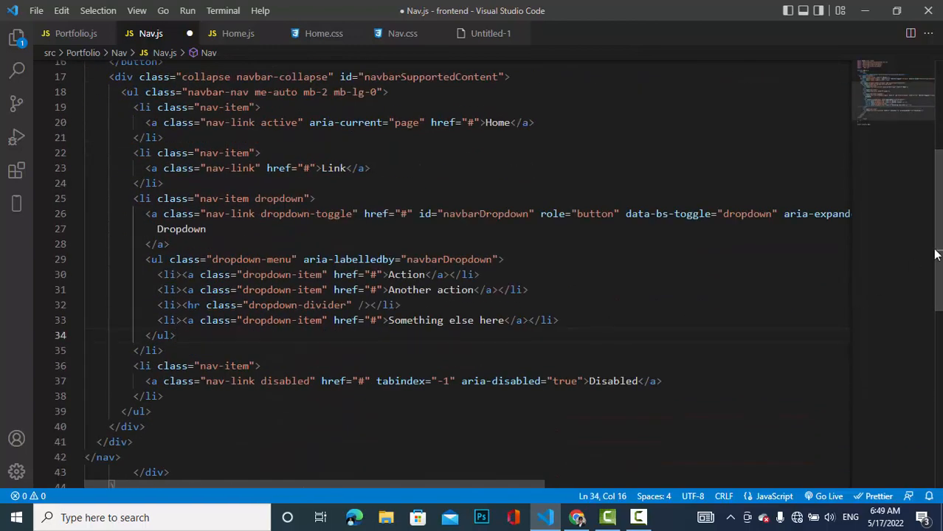
{"action": "scroll", "scroll_direction": "down", "scroll_amount": 3}
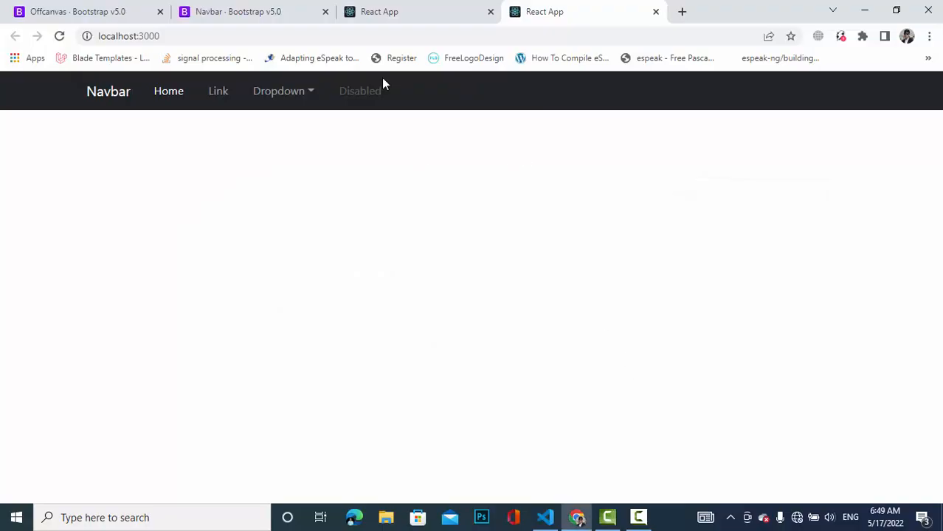
Step: Close the duplicate React App tab and expand the collapsed navbar menu at narrow width
{"action": "left_click", "coordinate": [655, 11]}
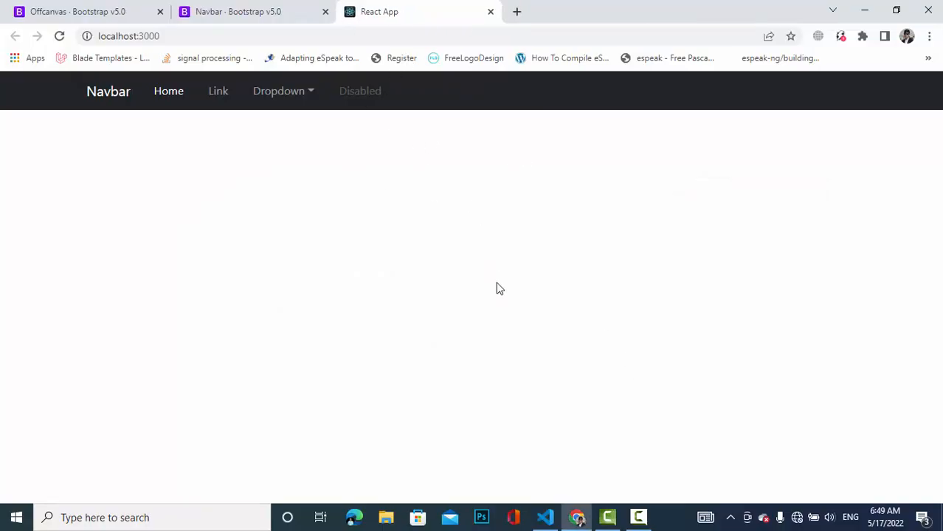
{"action": "left_click", "coordinate": [283, 92]}
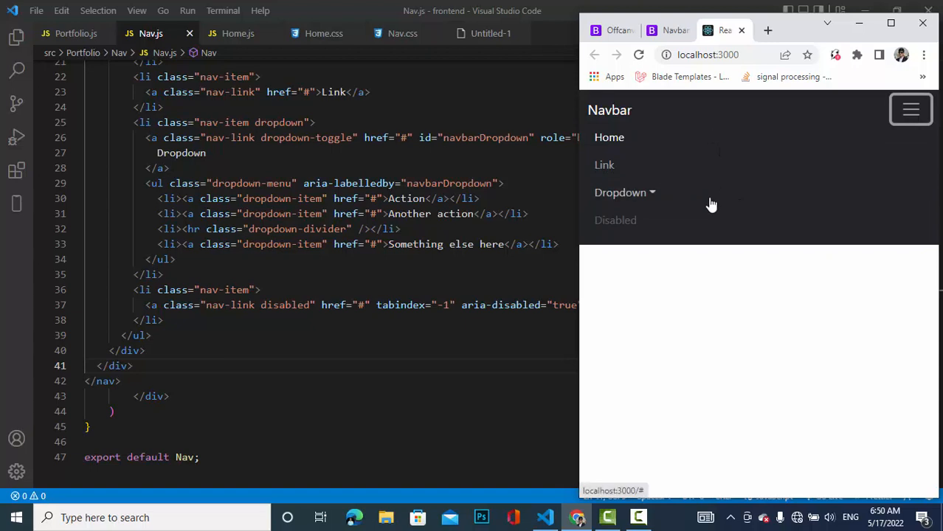
{"action": "mouse_move", "coordinate": [707, 204]}
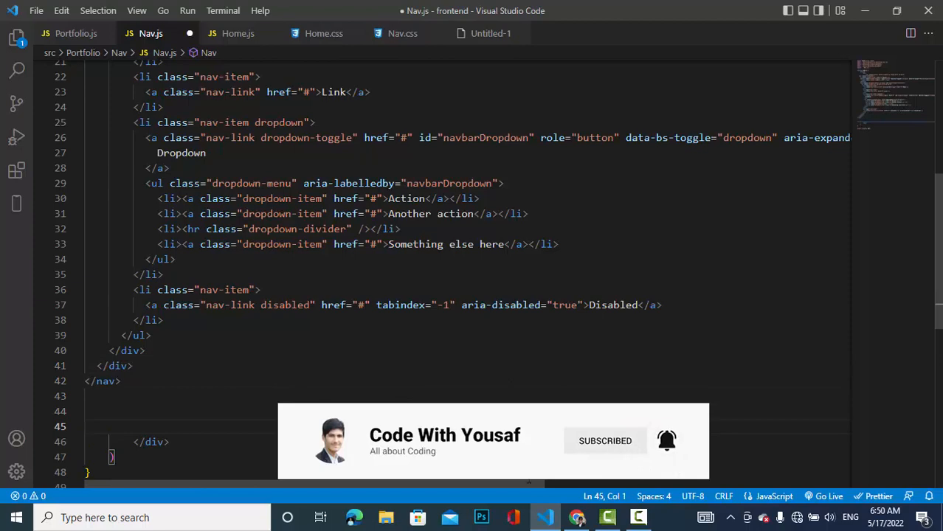
Step: Scroll the Bootstrap 5 Offcanvas docs to the Live demo example markup
{"action": "left_click", "coordinate": [576, 516]}
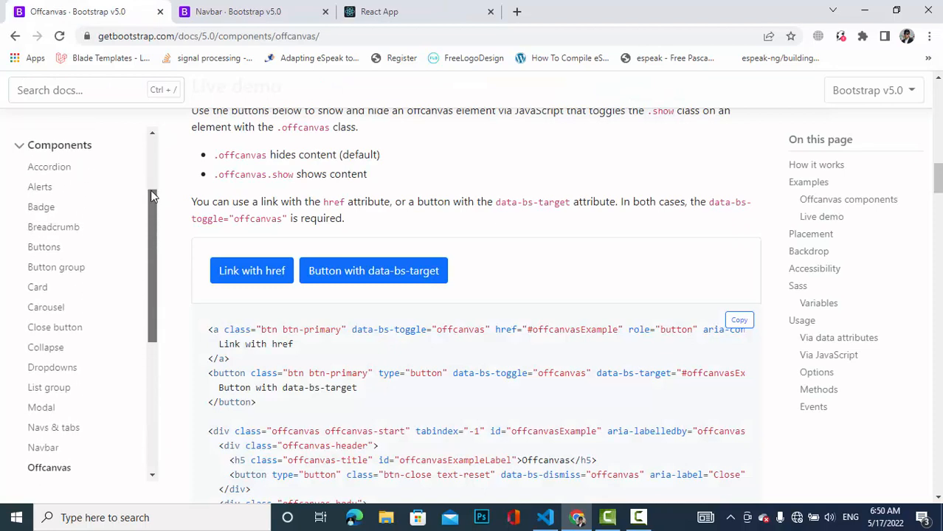
{"action": "scroll", "scroll_direction": "down", "scroll_amount": 3}
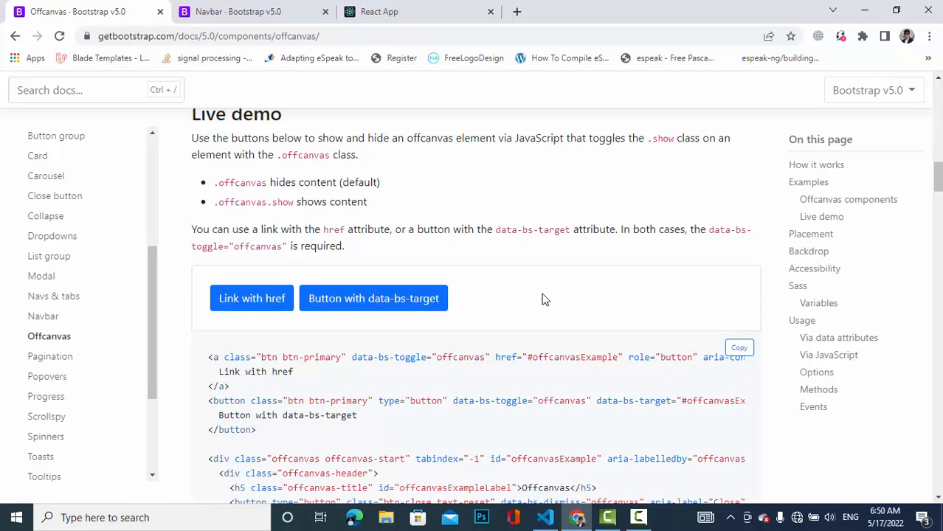
{"action": "scroll", "scroll_direction": "down", "scroll_amount": 3}
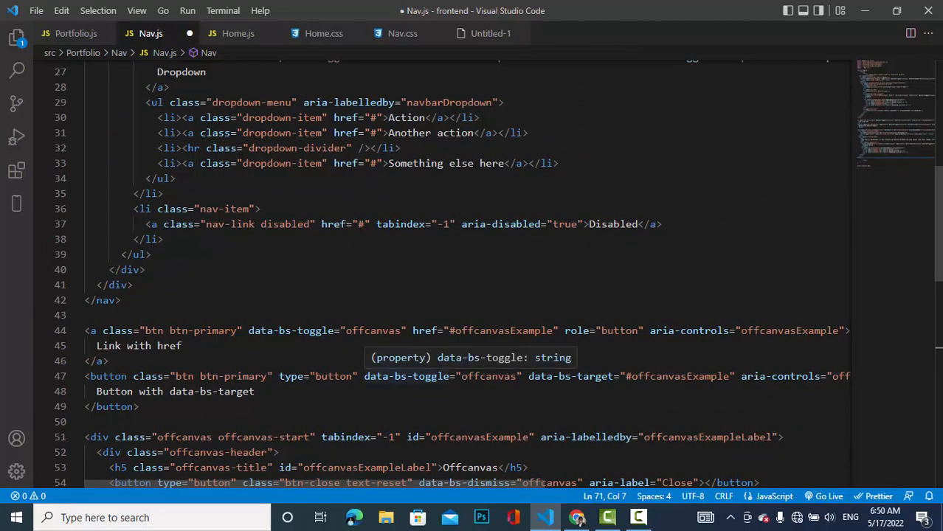
Step: Set the toggler's data-bs-toggle to "offcanvas" and data-bs-target to "#offcanvasExample", with the offcanvas markup below the nav
{"action": "double_click", "coordinate": [487, 376]}
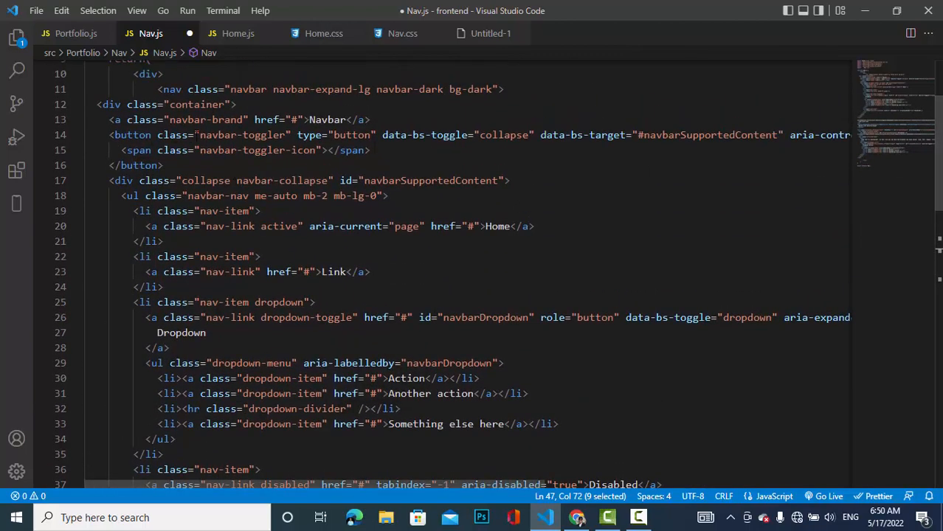
{"action": "double_click", "coordinate": [503, 134]}
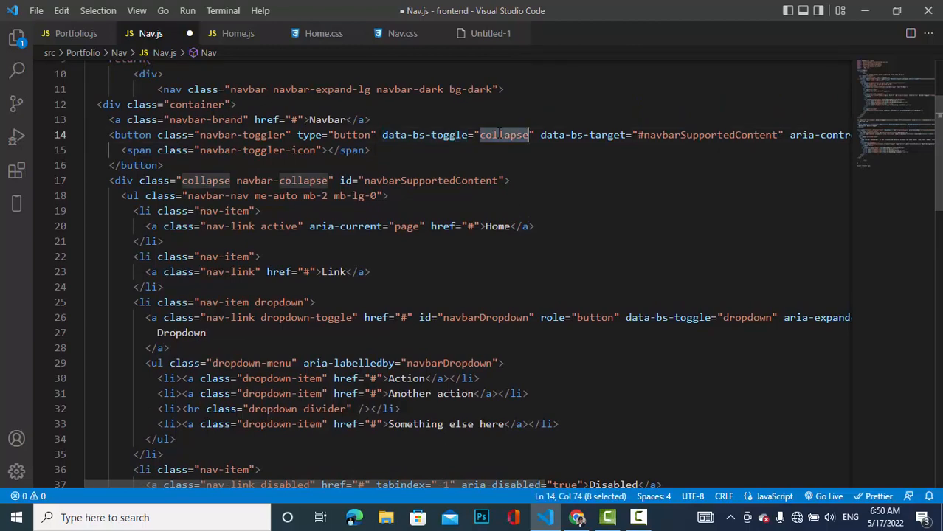
{"action": "scroll", "scroll_direction": "down", "scroll_amount": 3}
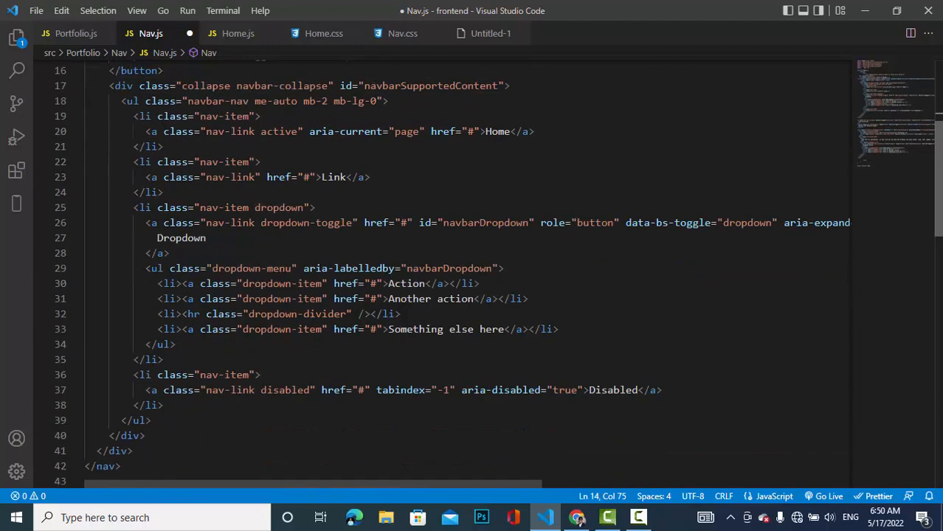
{"action": "scroll", "scroll_direction": "down", "scroll_amount": 3}
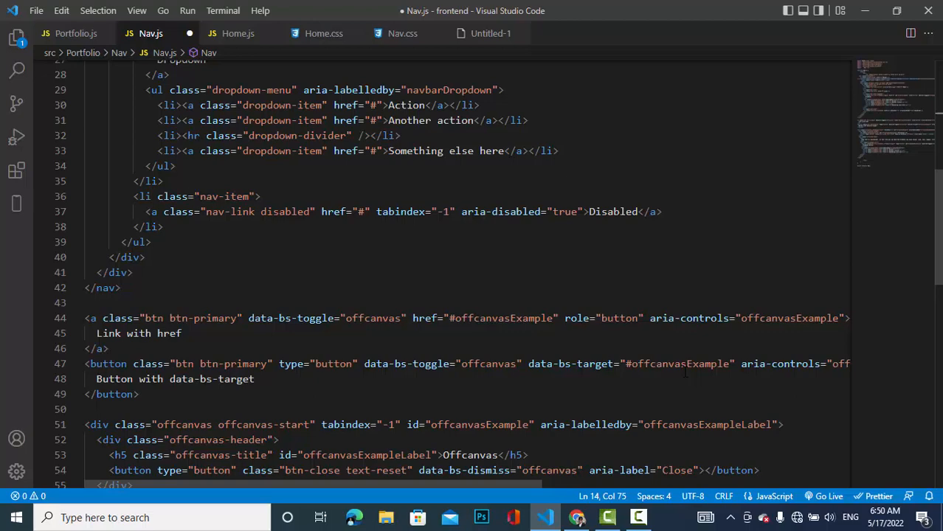
{"action": "double_click", "coordinate": [676, 363]}
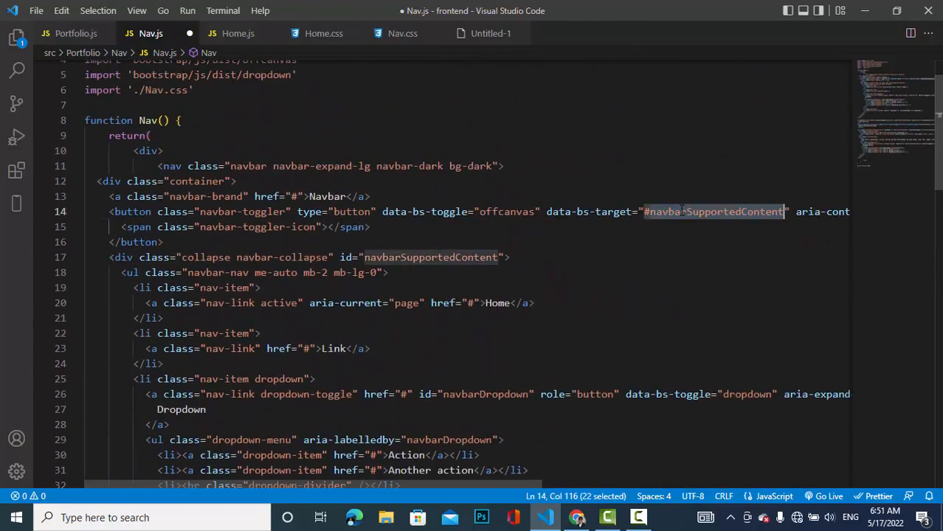
{"action": "type", "text": "#offcanvasExample"}
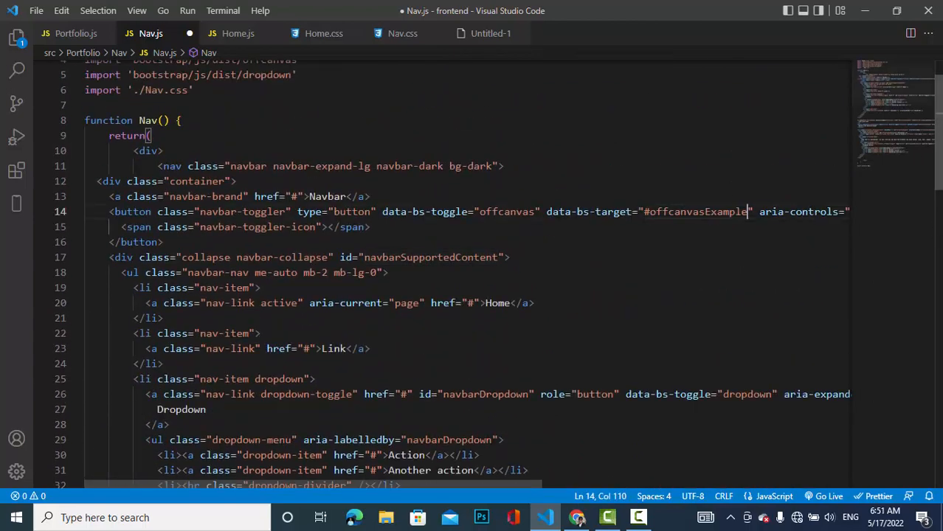
{"action": "scroll", "scroll_direction": "down", "scroll_amount": 3}
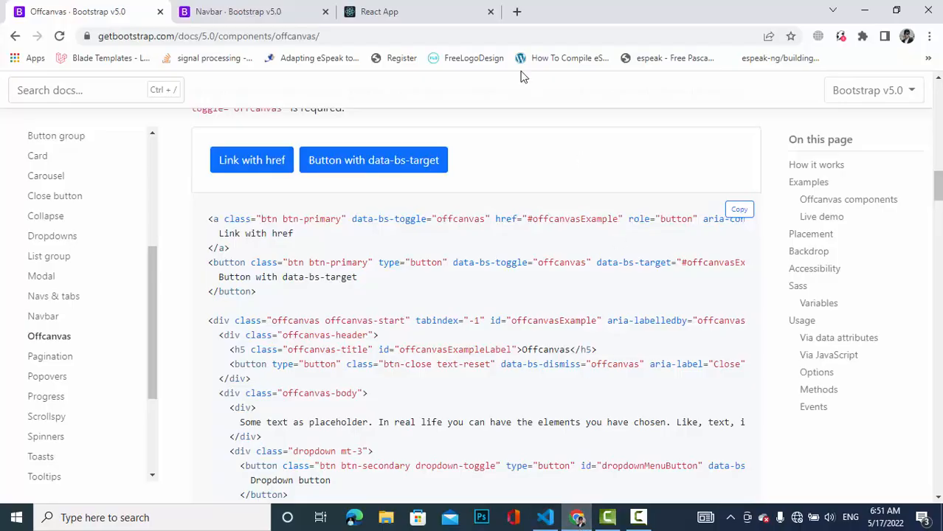
Step: In the narrow localhost:3000 app, close and reopen the Offcanvas side panel from the toggler
{"action": "left_click", "coordinate": [416, 12]}
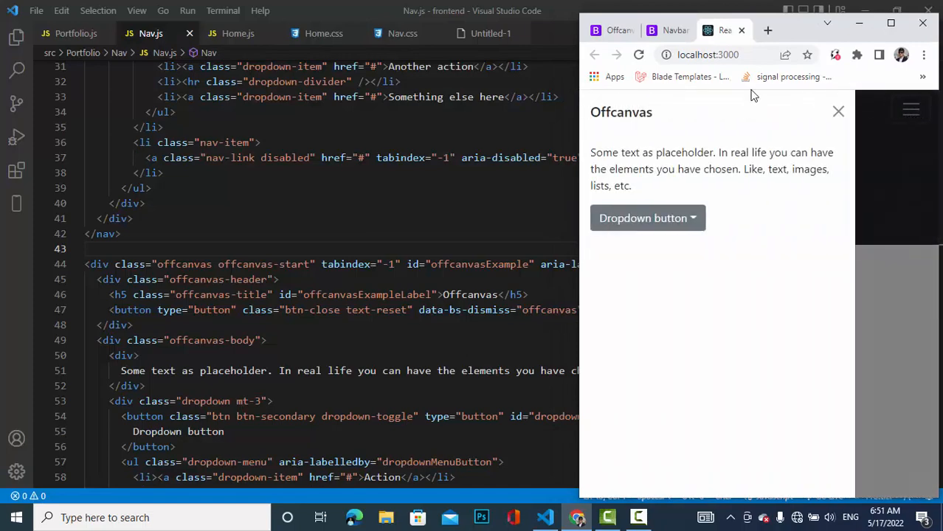
{"action": "left_click", "coordinate": [838, 112]}
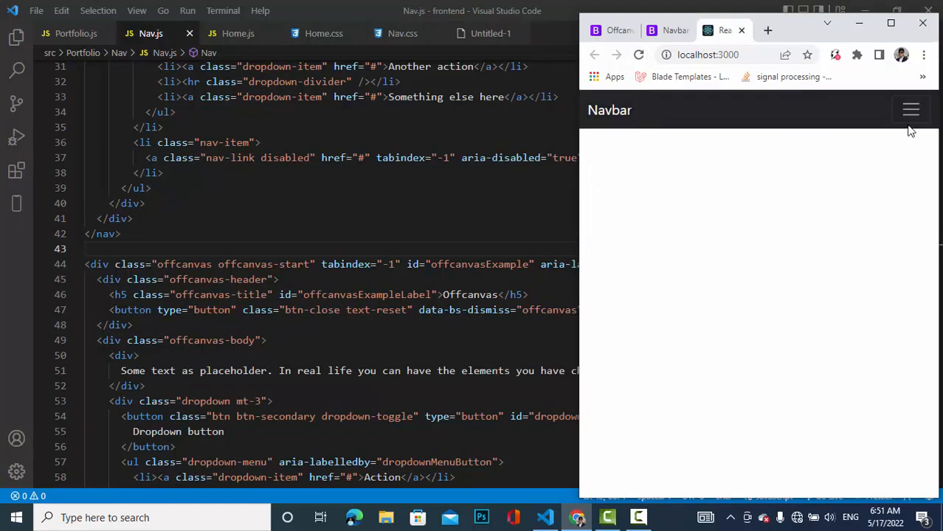
{"action": "left_click", "coordinate": [910, 109]}
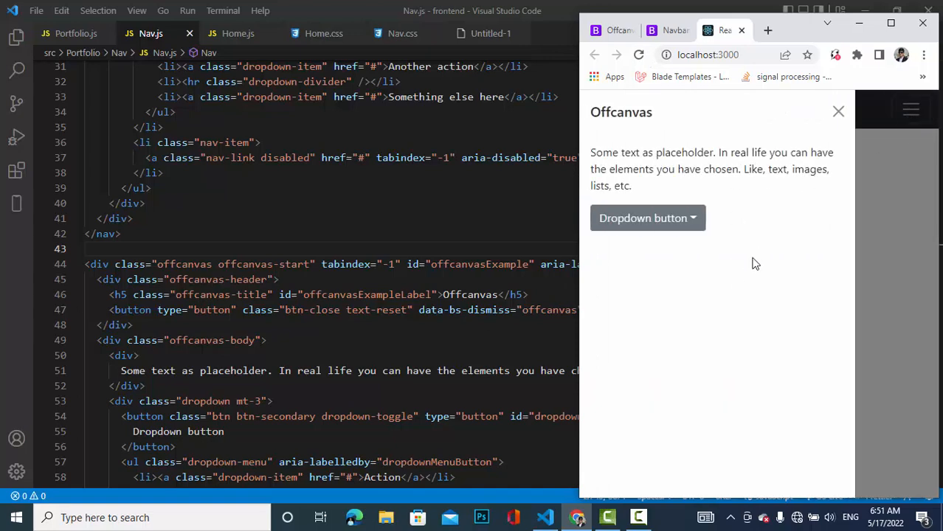
{"action": "mouse_move", "coordinate": [663, 482]}
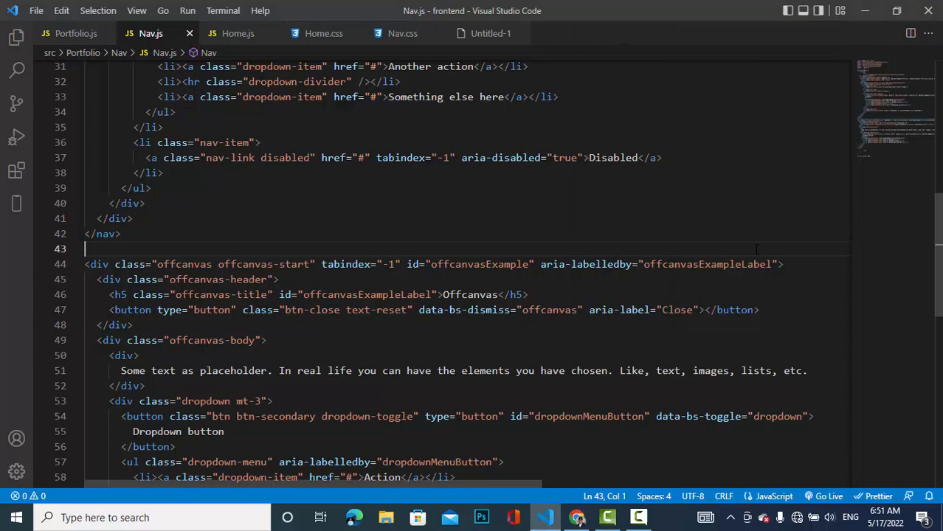
Step: Retitle the offcanvas h5 to "Responsive Navbar" and remove the placeholder div and Dropdown button
{"action": "scroll", "scroll_direction": "down", "scroll_amount": 3}
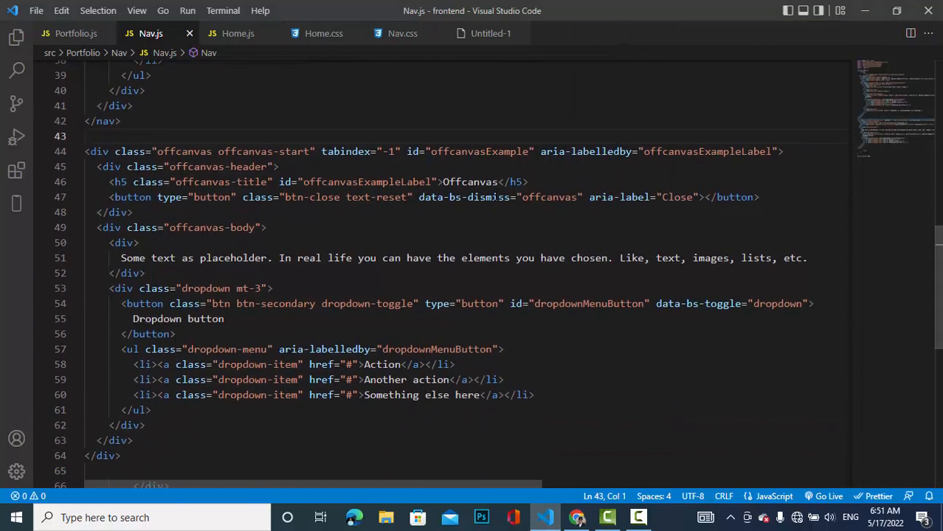
{"action": "double_click", "coordinate": [469, 181]}
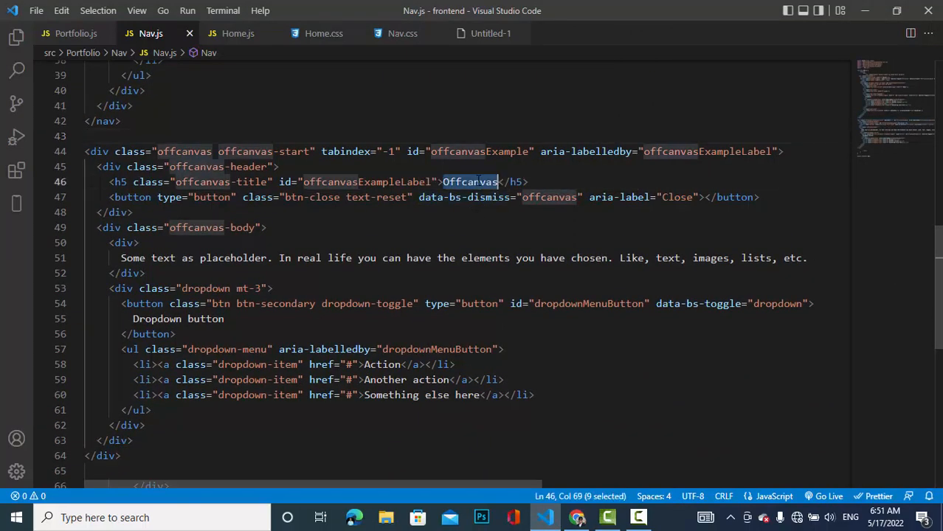
{"action": "type", "text": "Nabb"}
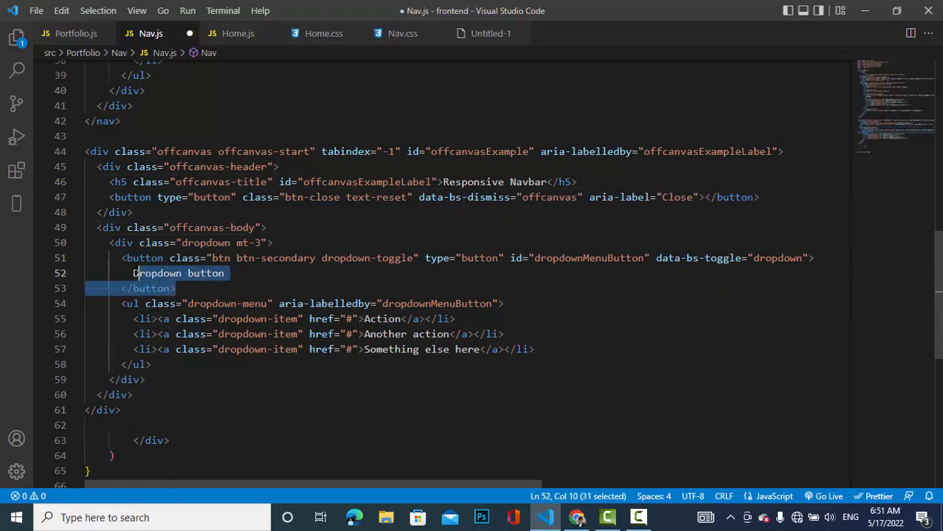
{"action": "key", "text": "Delete"}
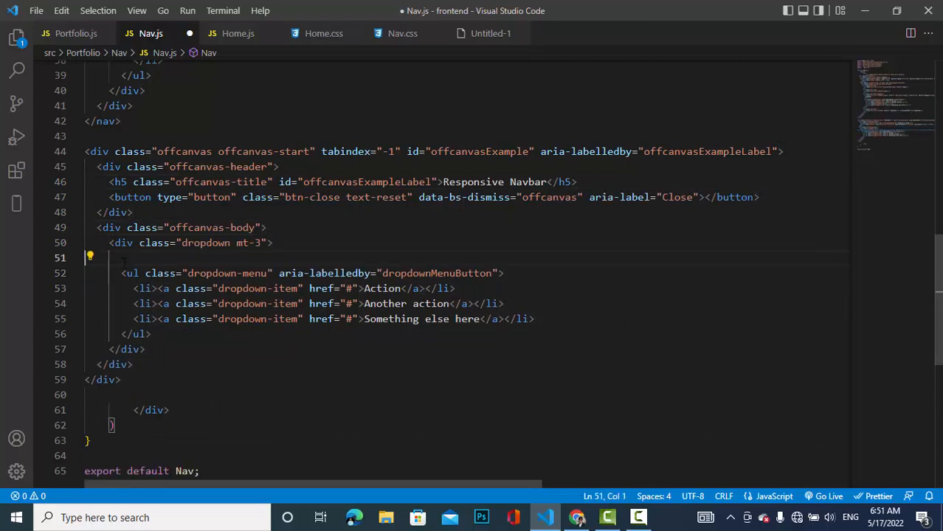
{"action": "key", "text": "Backspace"}
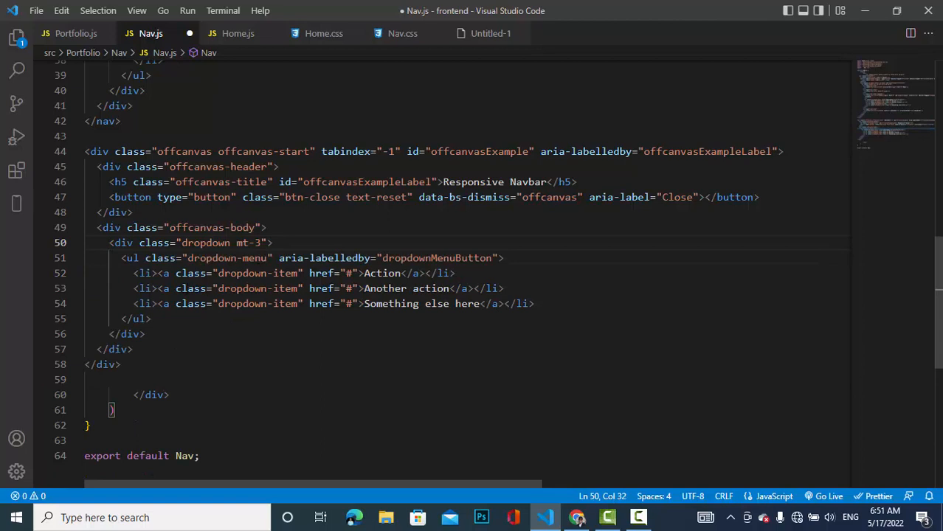
{"action": "double_click", "coordinate": [145, 273]}
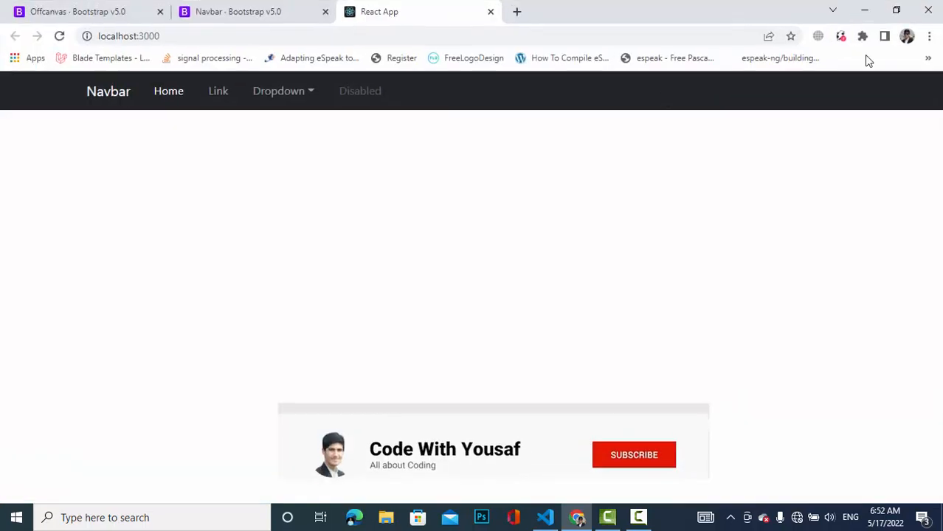
Step: Expand the navbar's Dropdown to show Action, Another action, Something else here
{"action": "left_click", "coordinate": [283, 91]}
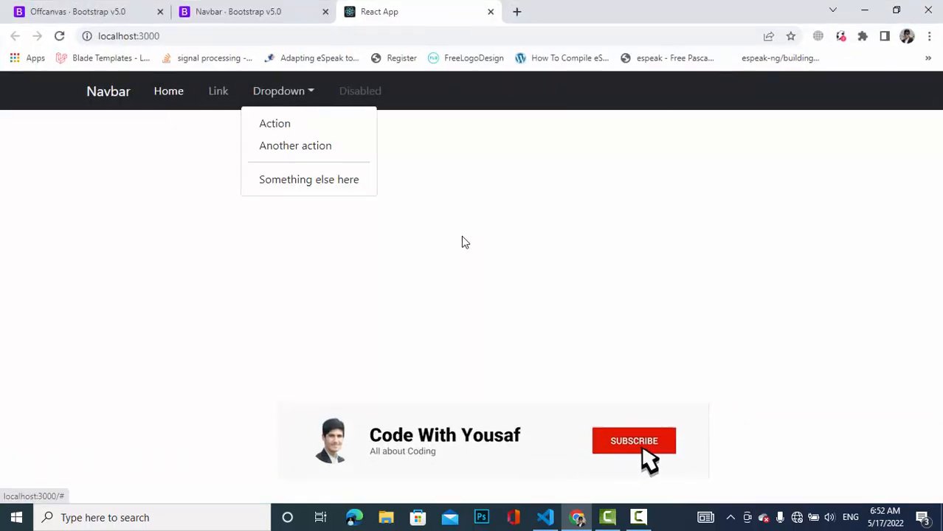
{"action": "left_click", "coordinate": [632, 440]}
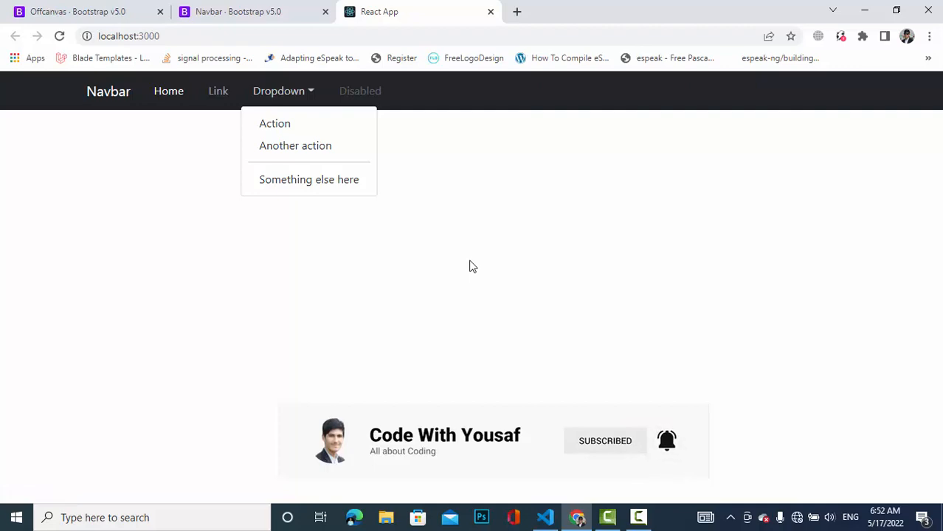